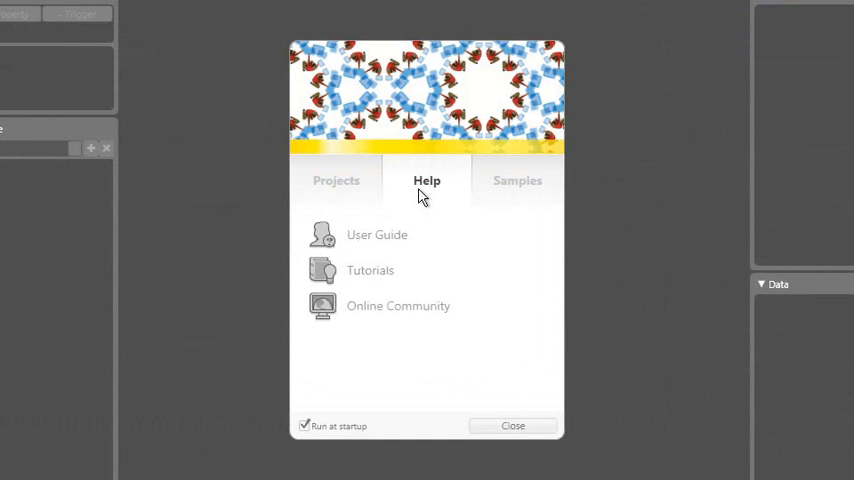
- From the Blend welcome dialog's Projects list, begin creating a New Project
left_click(336, 180)
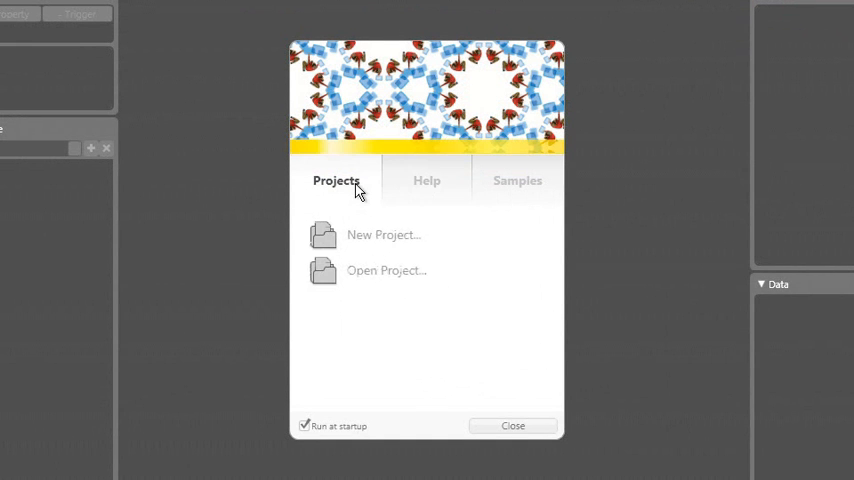
left_click(384, 236)
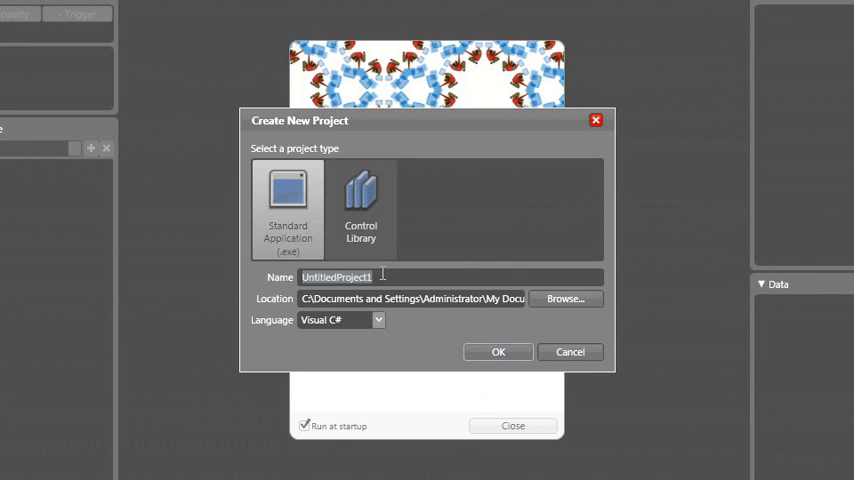
- Name the new Standard Application project MyWordGame
type("MyWord")
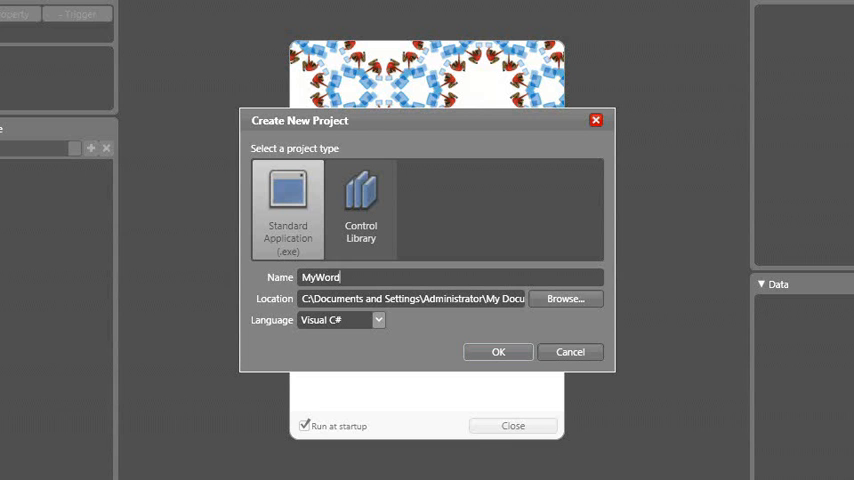
type("Game")
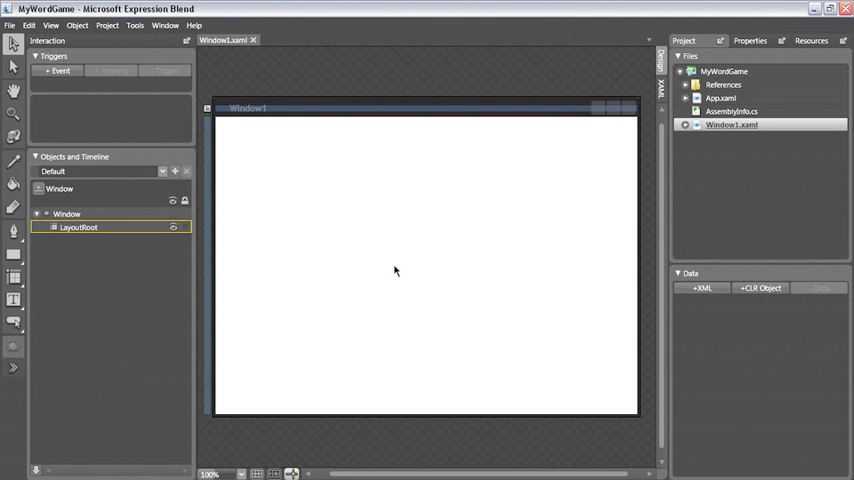
- Add the existing WordGame.cs file from Part 1 > Lesson 01 to the MyWordGame project
right_click(722, 72)
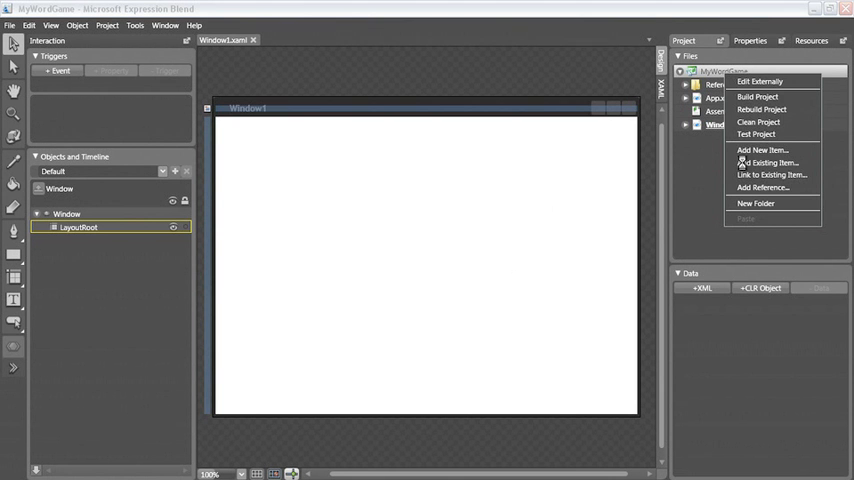
left_click(768, 162)
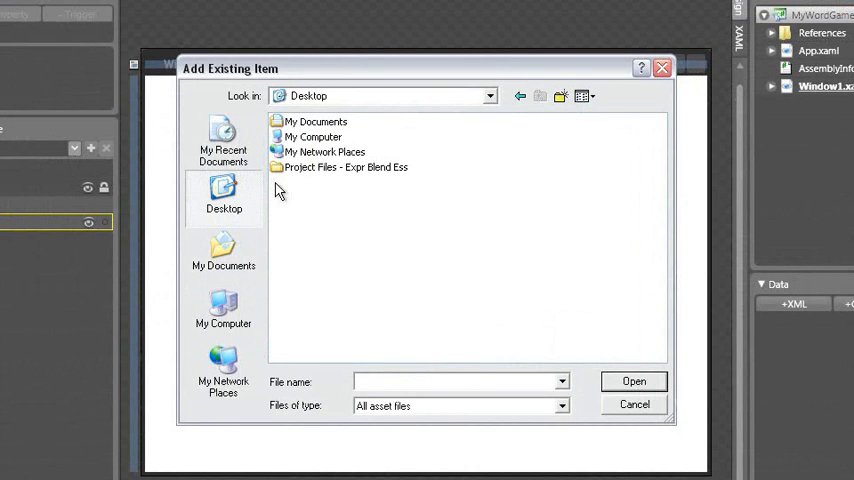
double_click(344, 168)
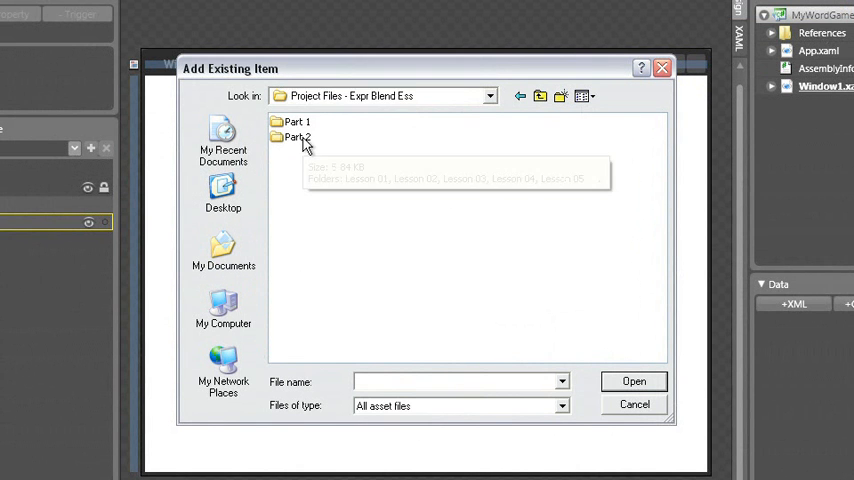
double_click(296, 136)
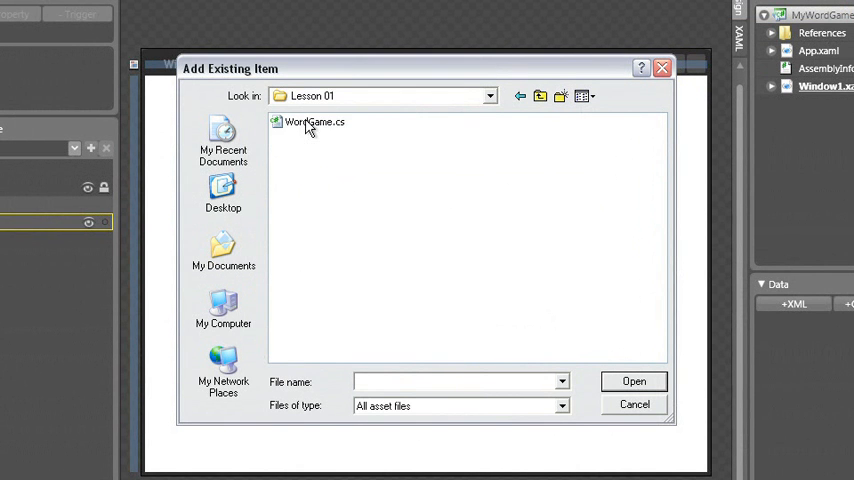
mouse_move(314, 122)
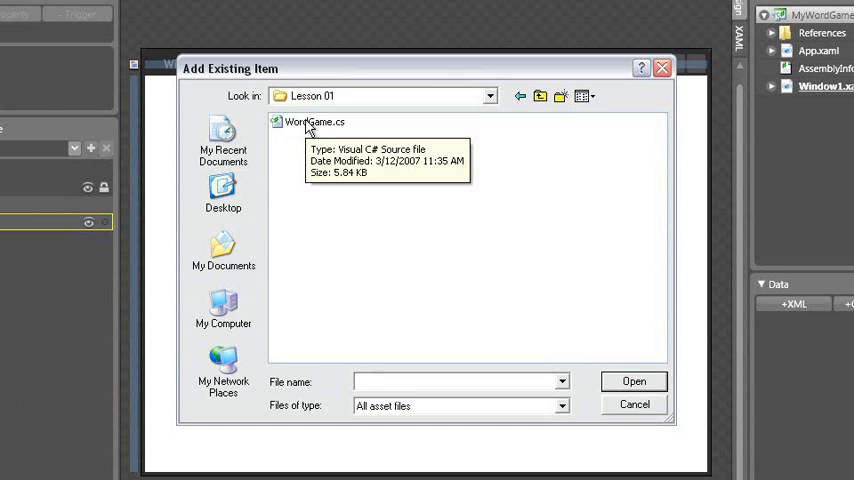
left_click(634, 380)
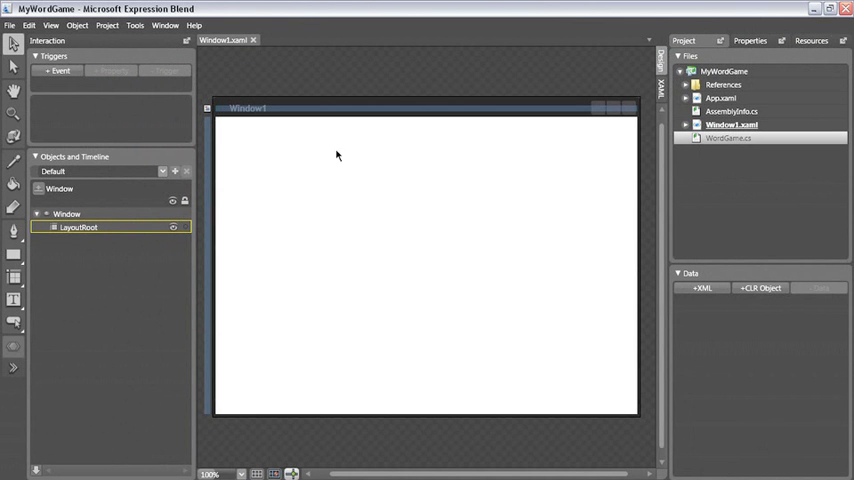
- Send the MyWordGame project to Visual Studio via Edit Externally
right_click(724, 72)
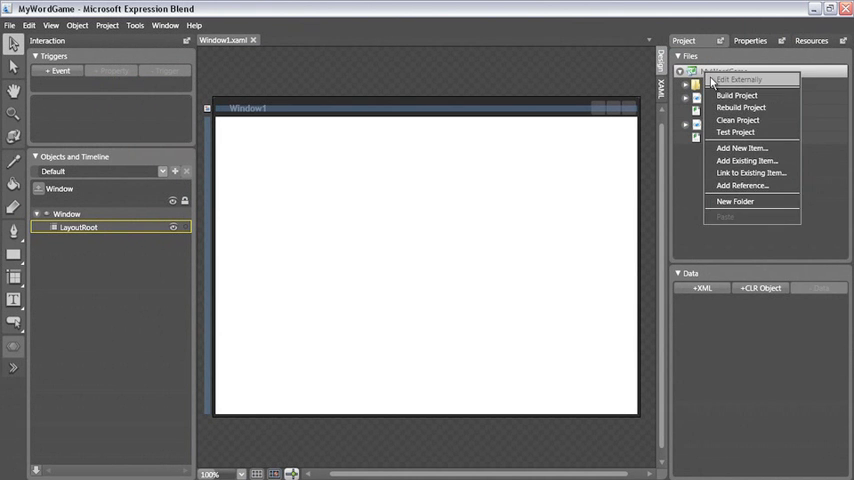
left_click(738, 80)
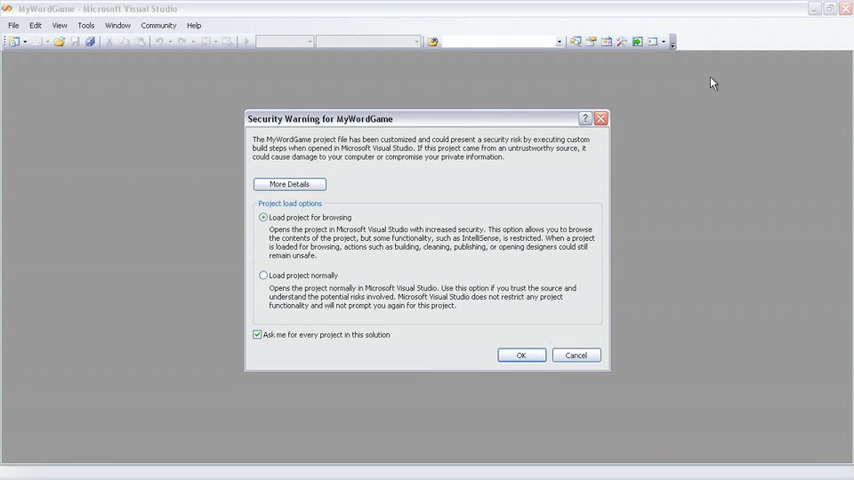
mouse_move(348, 276)
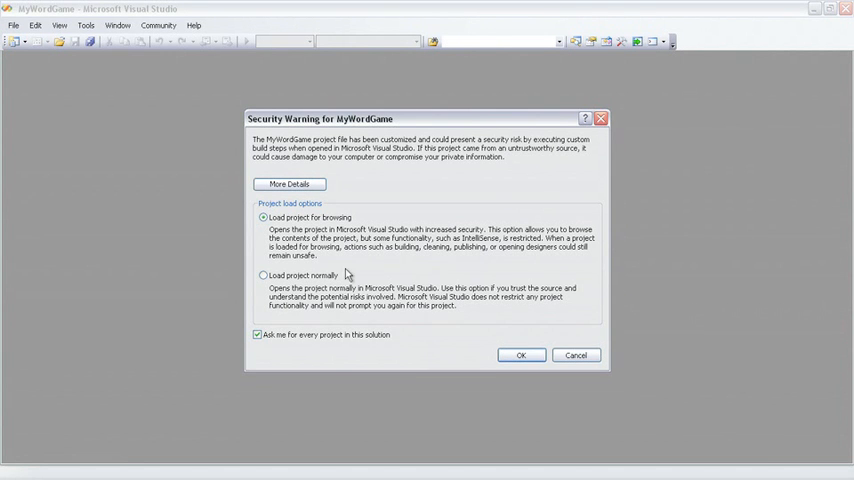
- Dismiss the security warning by loading the project normally
left_click(262, 276)
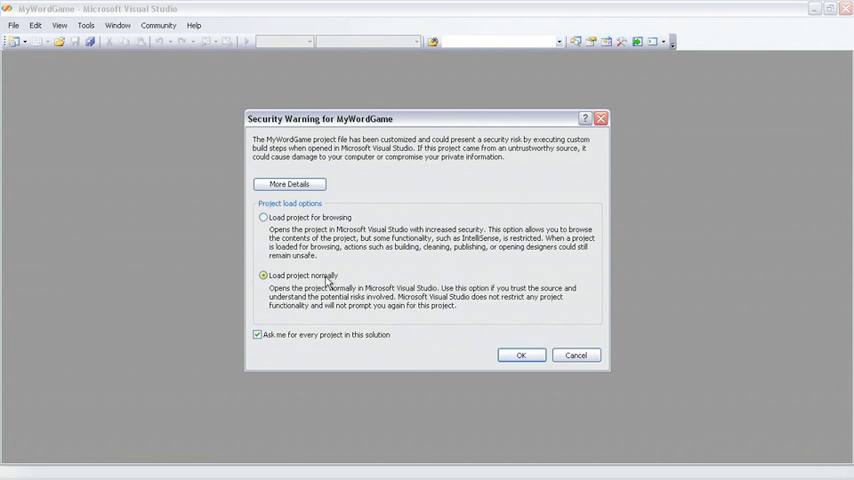
left_click(520, 356)
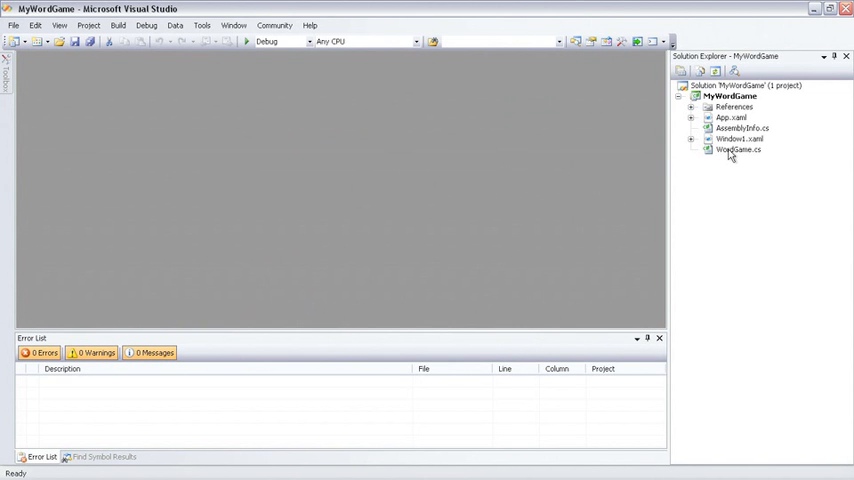
- View WordGame.cs in the code editor with its Public Properties region expanded to show RemainingTime
double_click(738, 150)
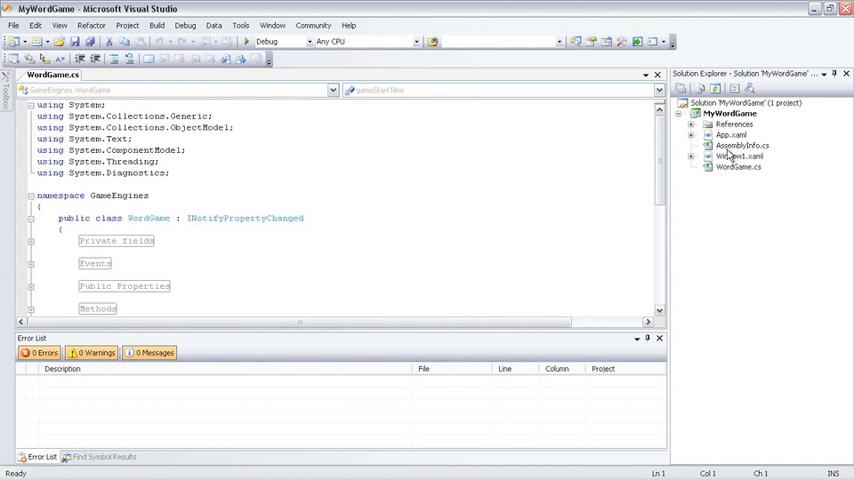
scroll("down", 3)
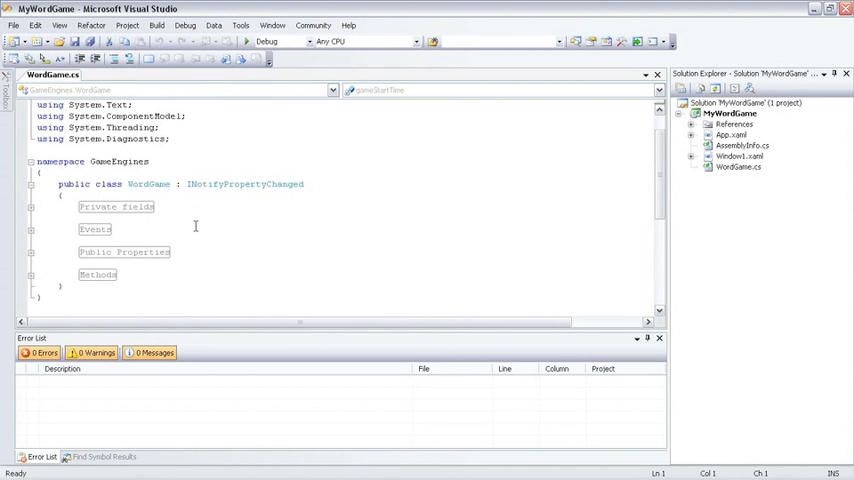
mouse_move(196, 274)
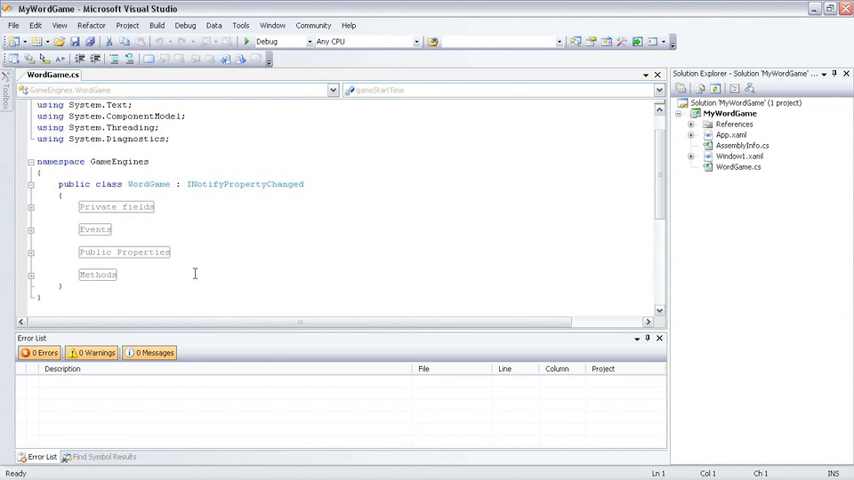
mouse_move(70, 256)
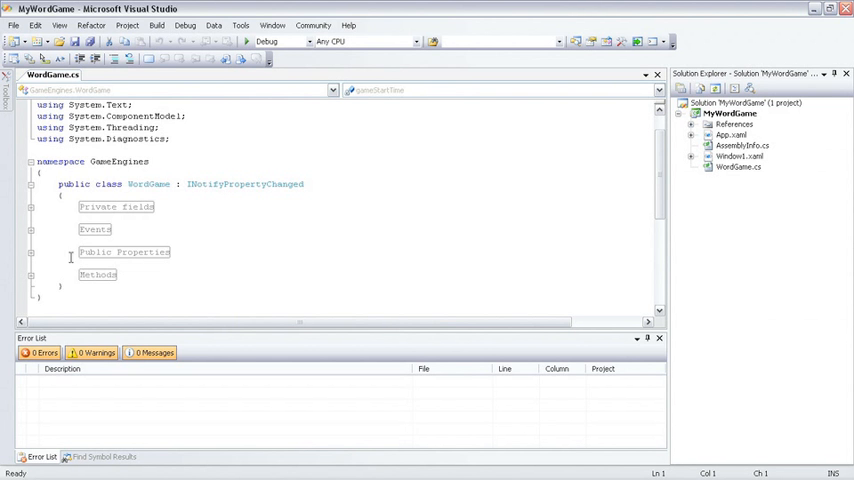
left_click(32, 252)
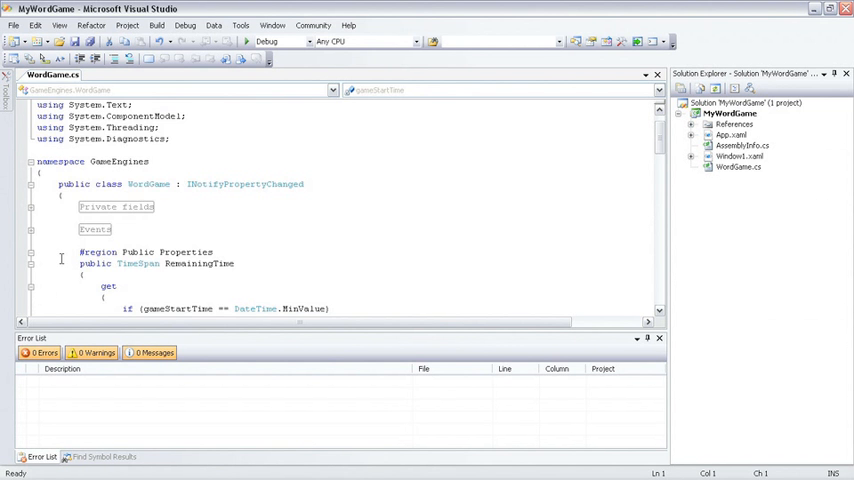
scroll("down", 3)
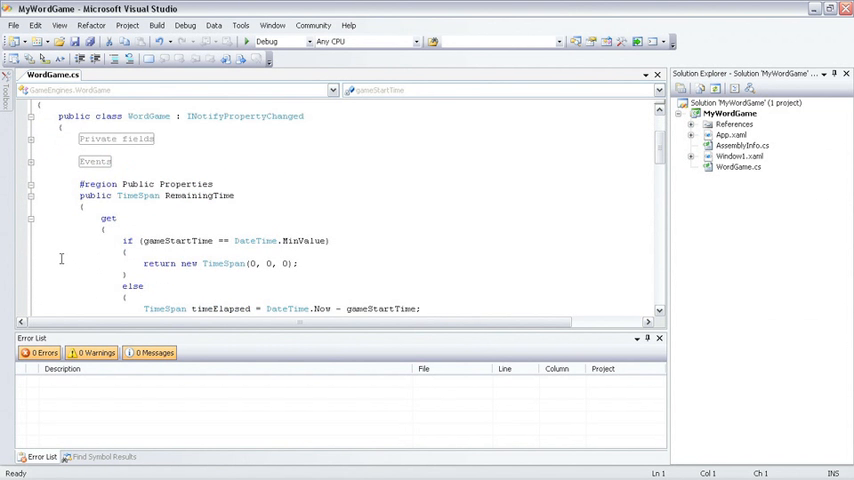